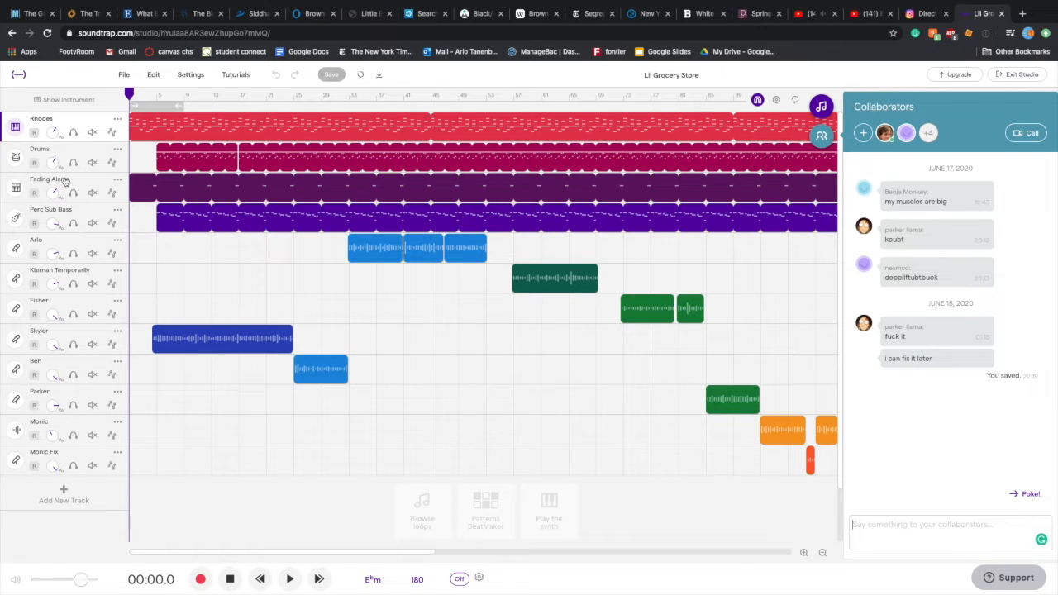
mouse_move(81, 281)
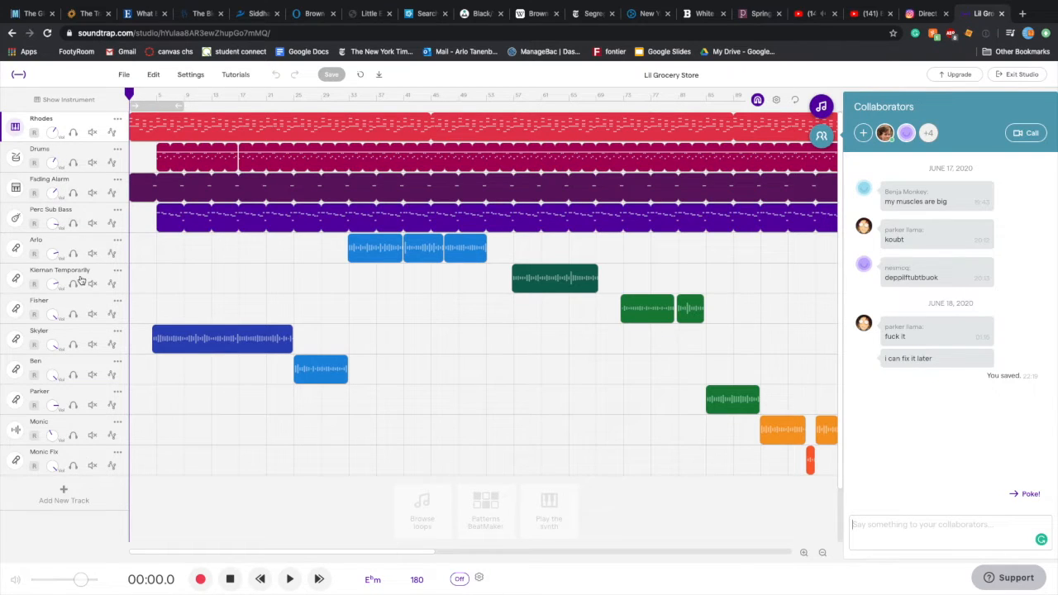
mouse_move(94, 452)
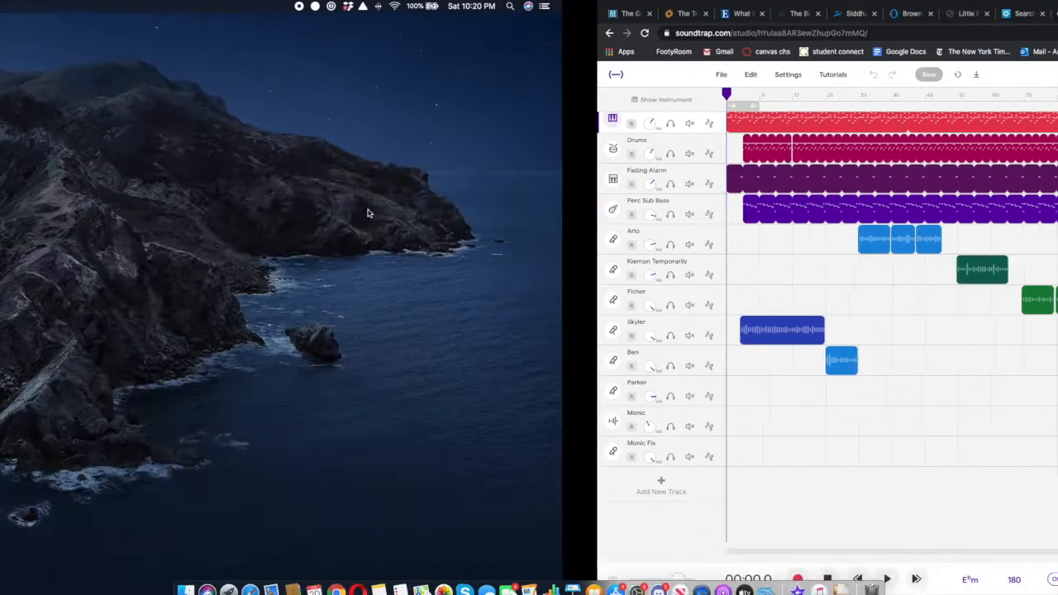
Bring the 'Rap song 2.0' Google Doc with the drafted verses to the front
click(69, 5)
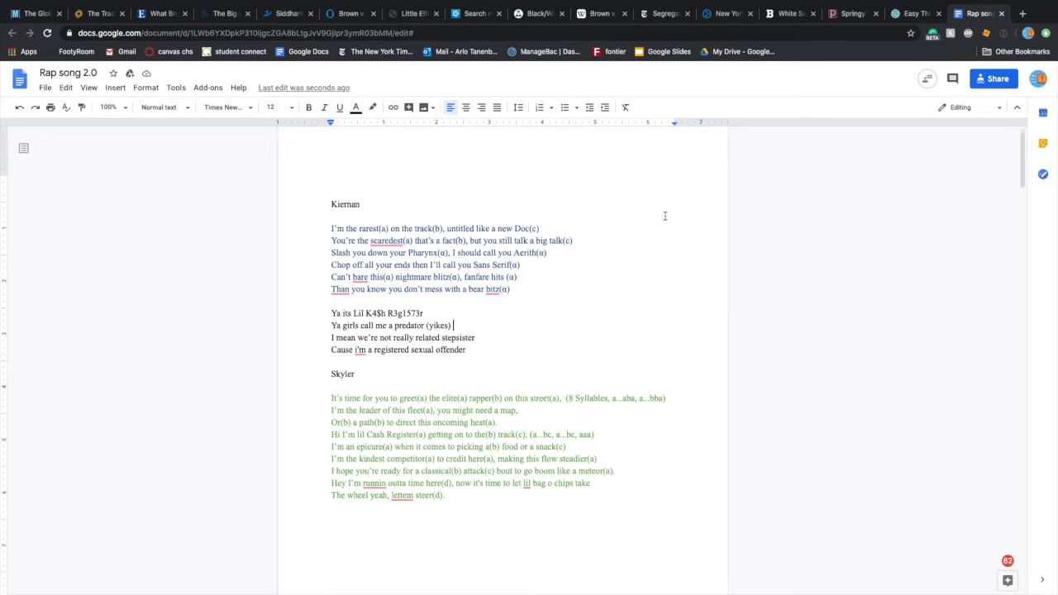
scroll(down, 3)
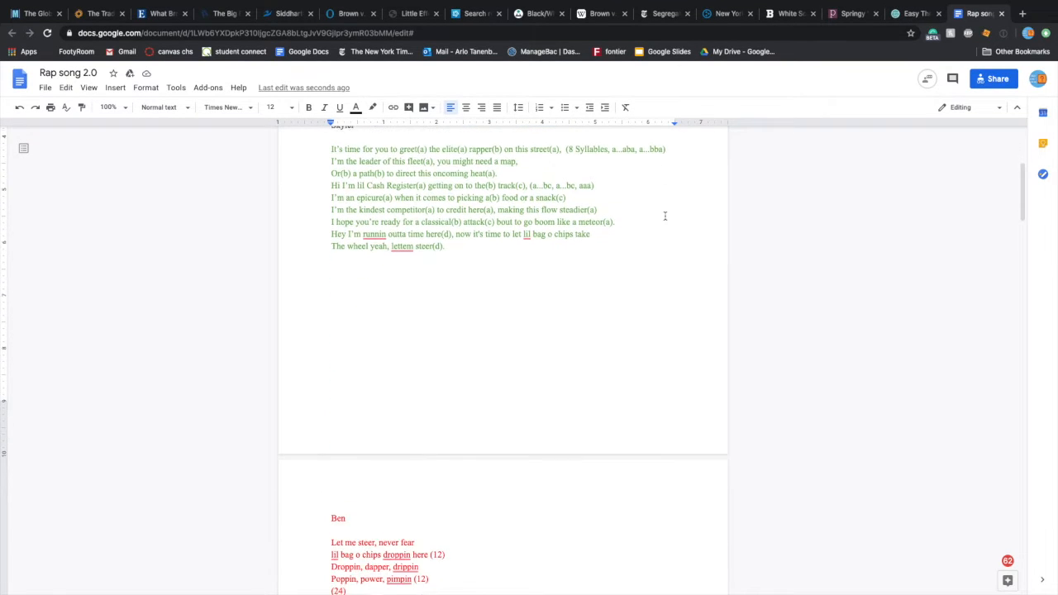
scroll(down, 3)
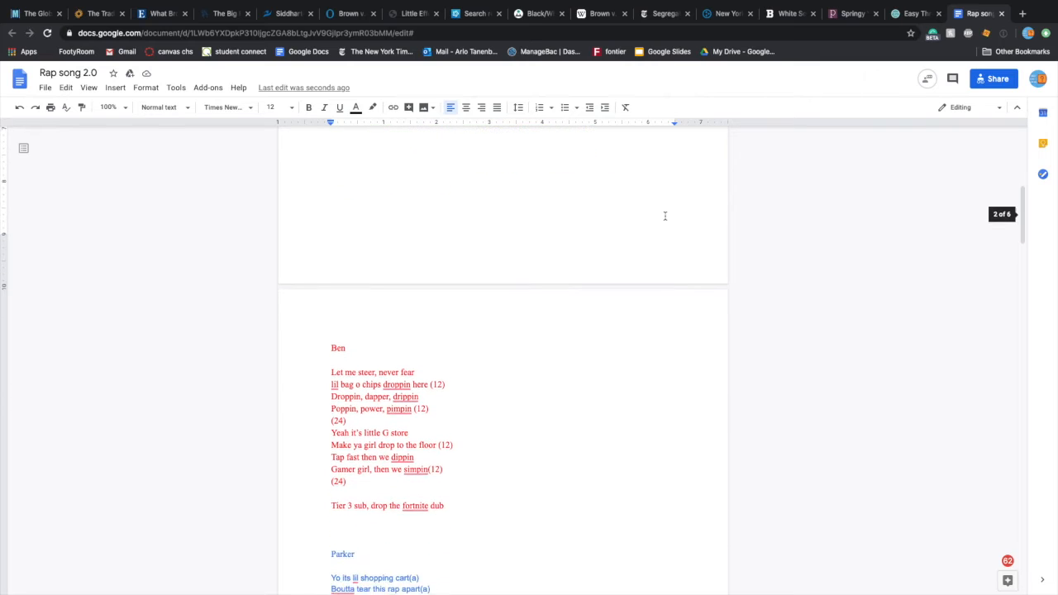
scroll(down, 3)
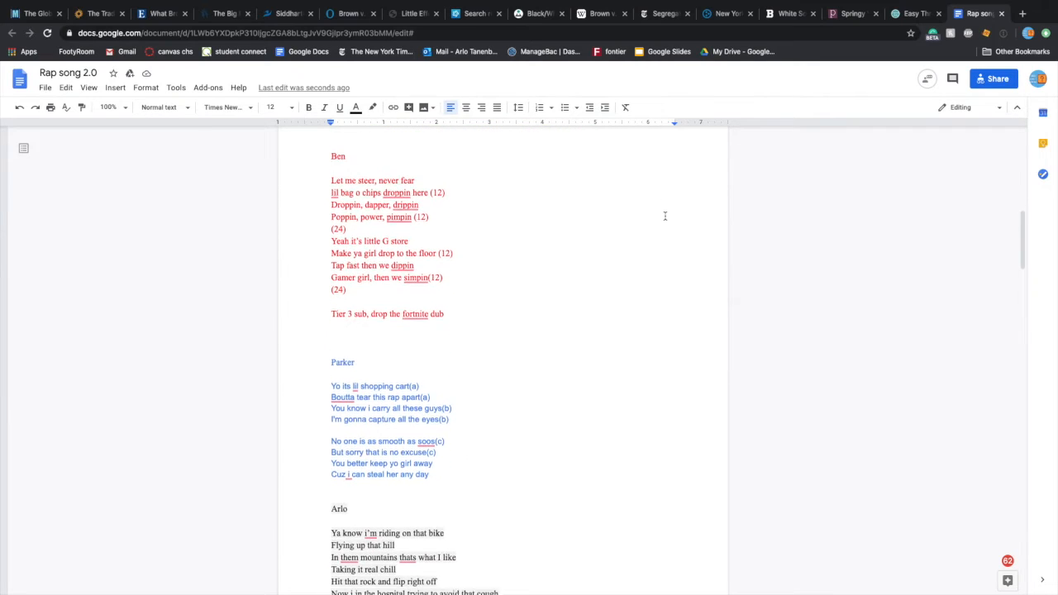
scroll(down, 3)
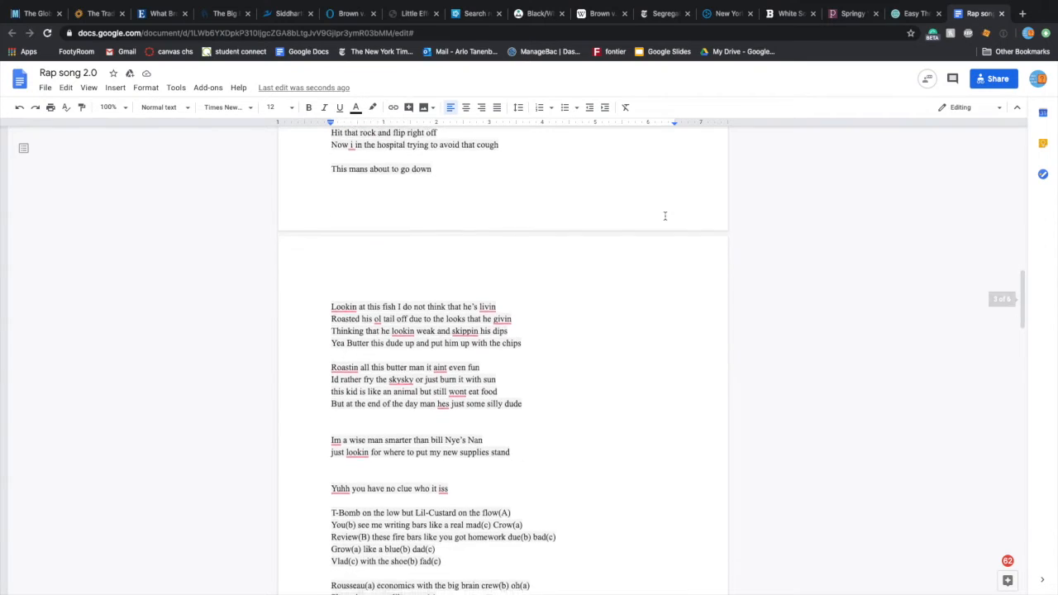
scroll(down, 3)
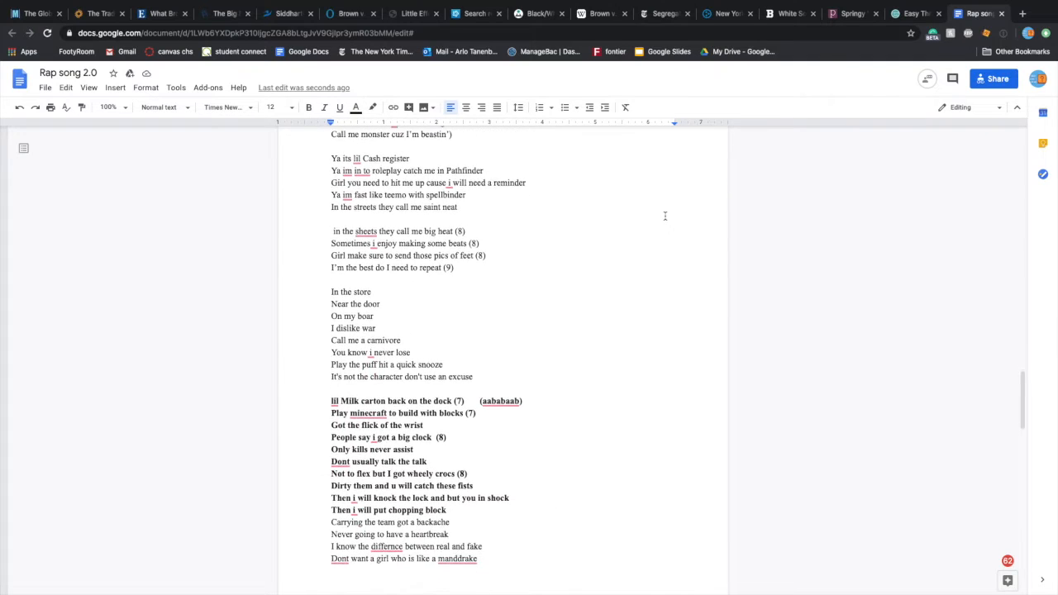
scroll(down, 3)
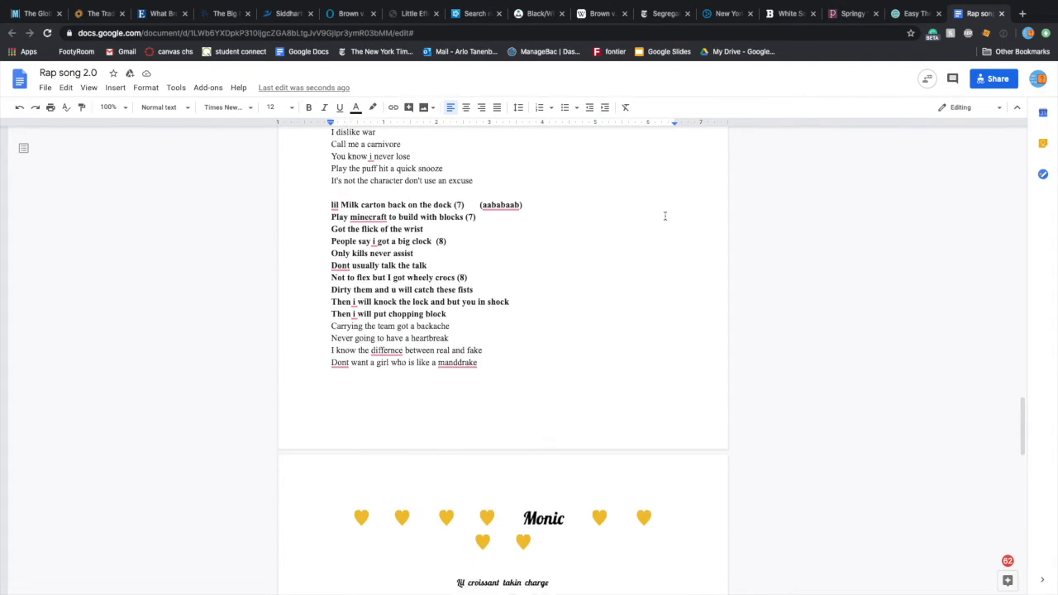
scroll(down, 3)
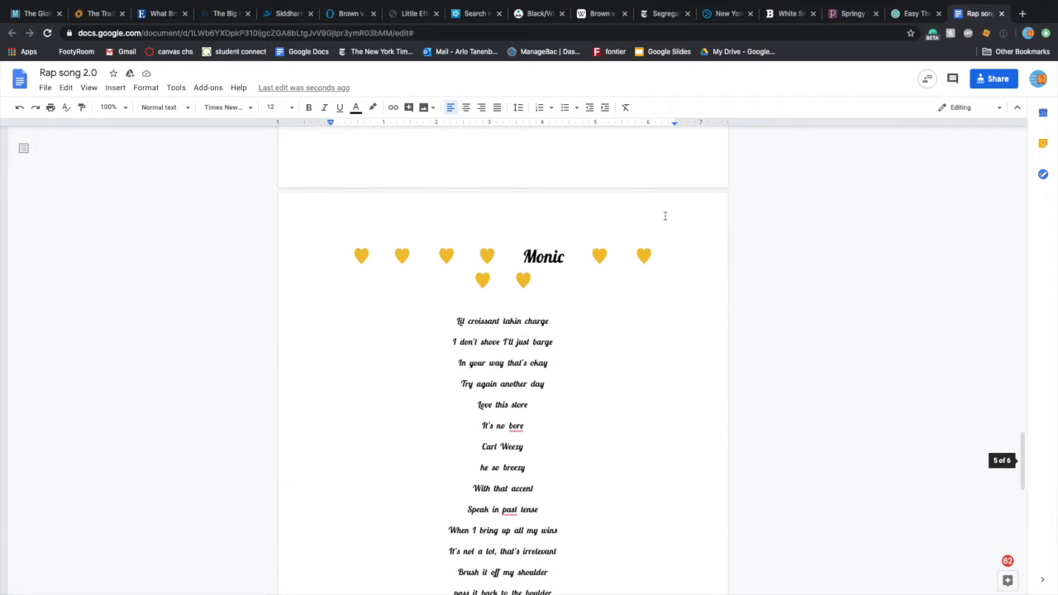
scroll(down, 3)
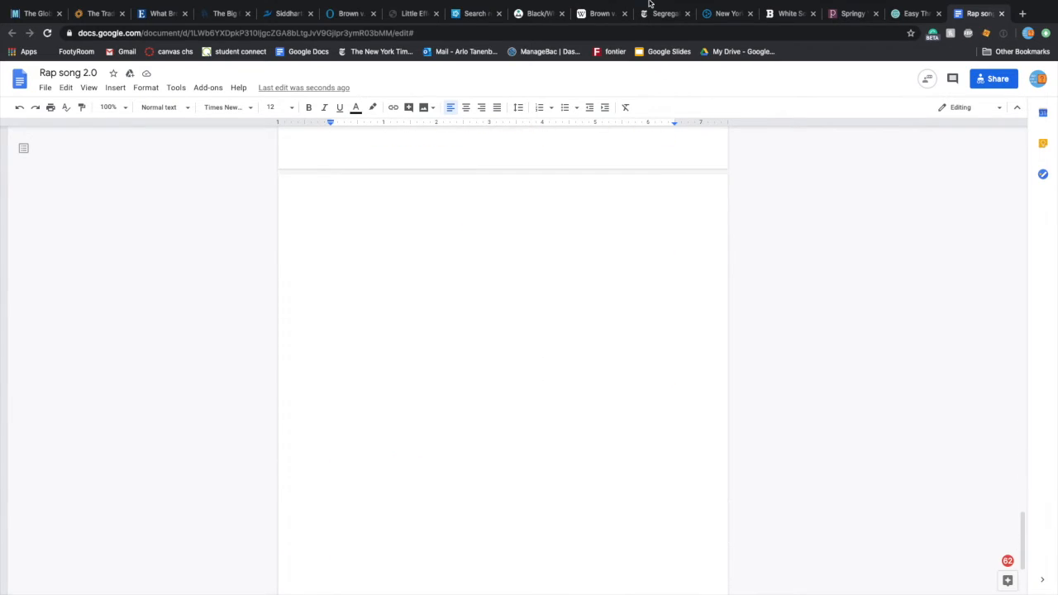
click(980, 13)
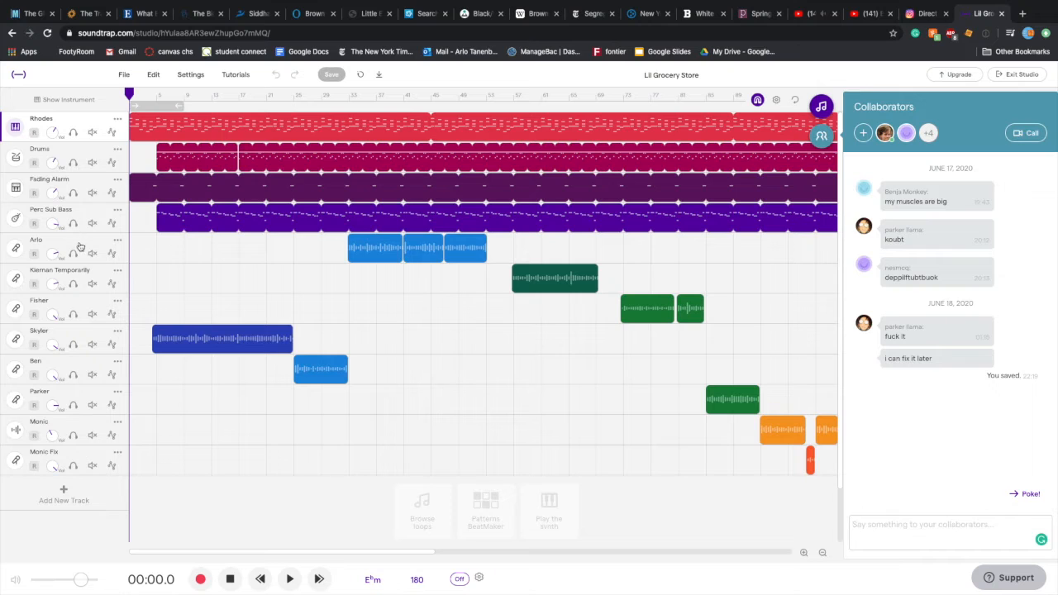
mouse_move(92, 429)
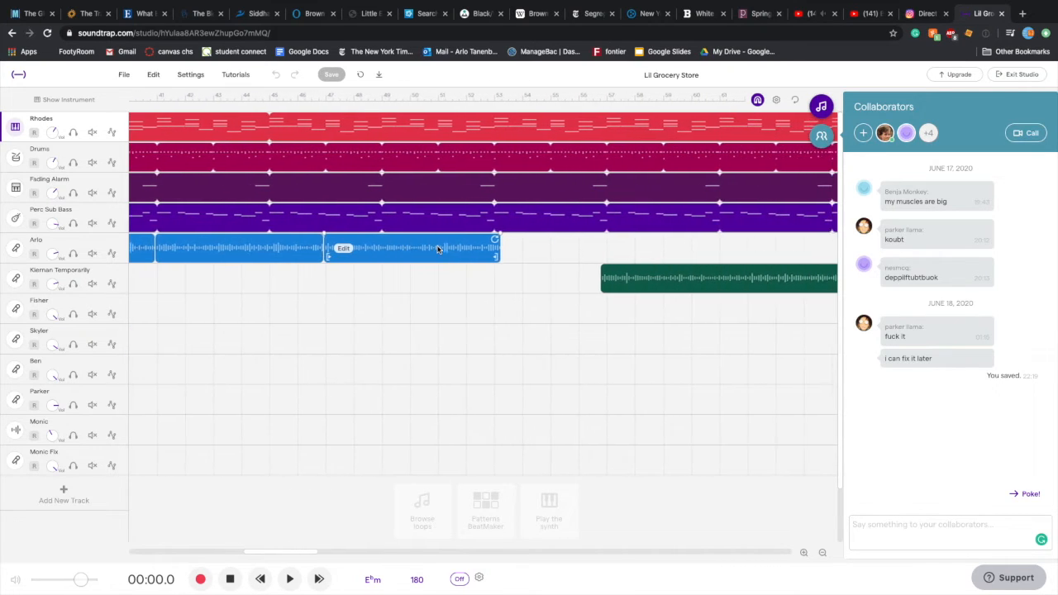
scroll(right, 3)
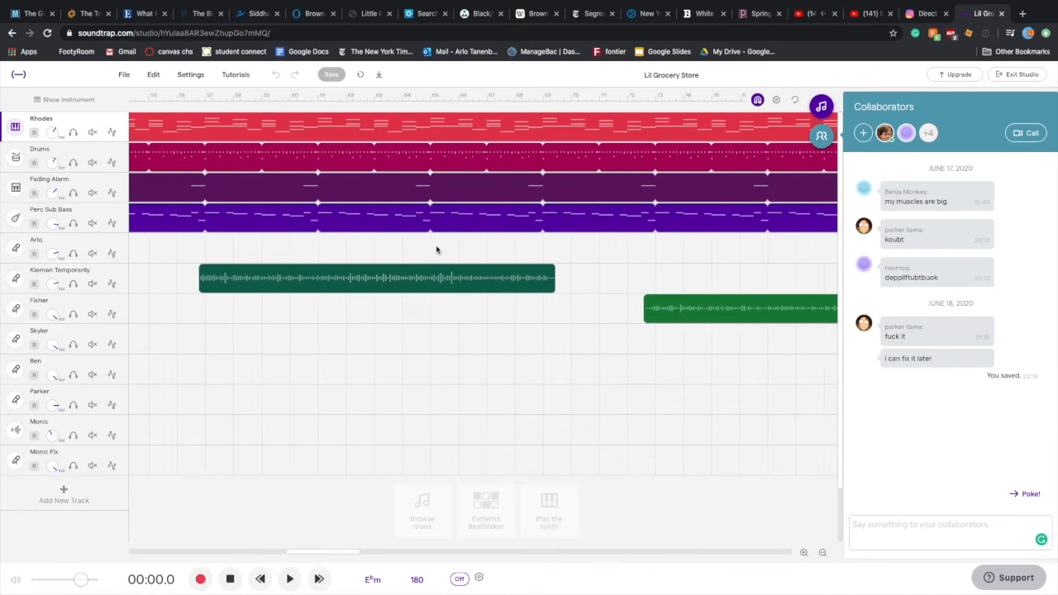
scroll(right, 3)
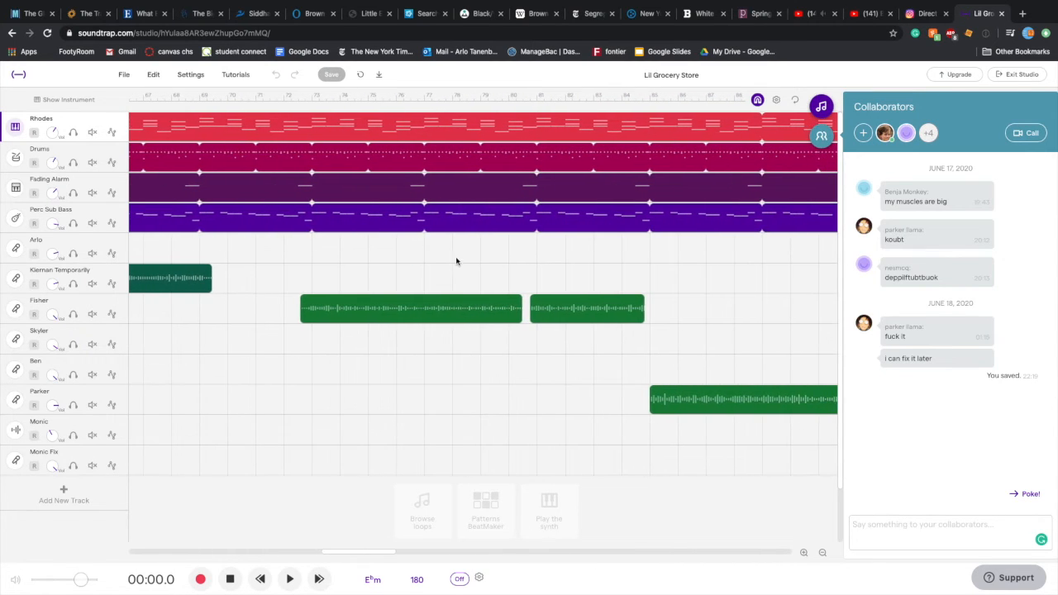